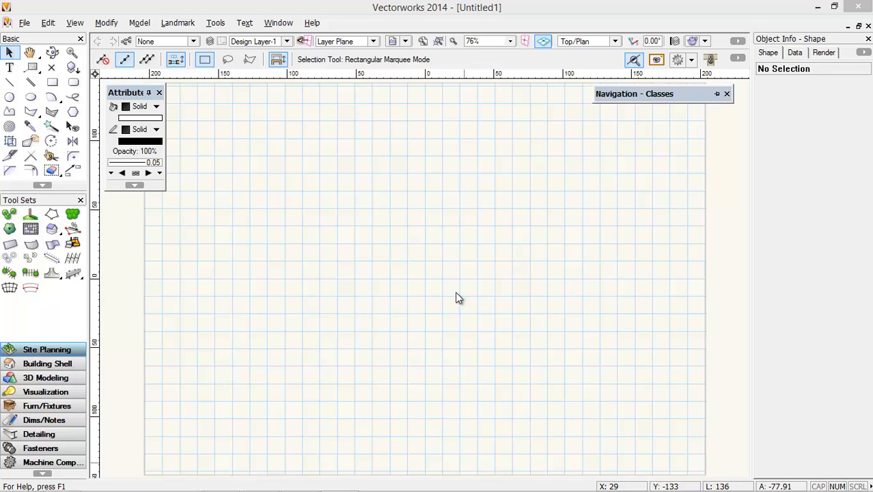
{"action": "mouse_move", "coordinate": [85, 114]}
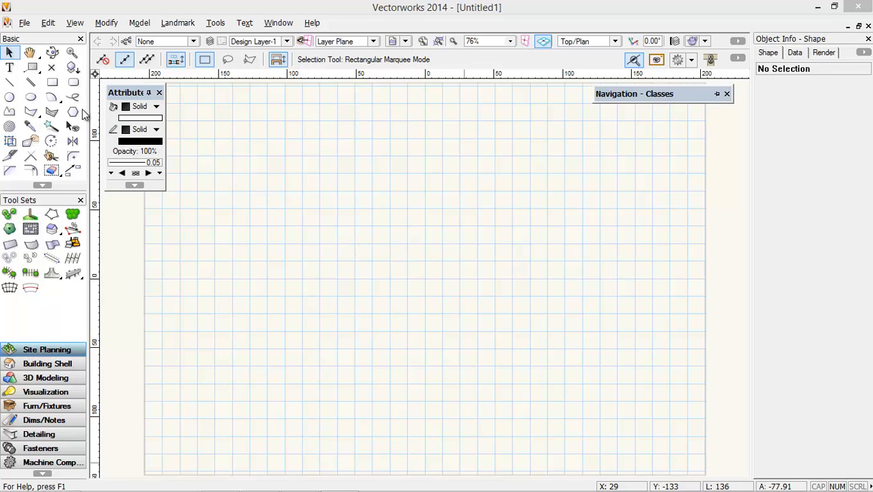
Draw a rectangle in Vectorworks 2014, then close Control Panel to return to the desktop
{"action": "left_click", "coordinate": [52, 82]}
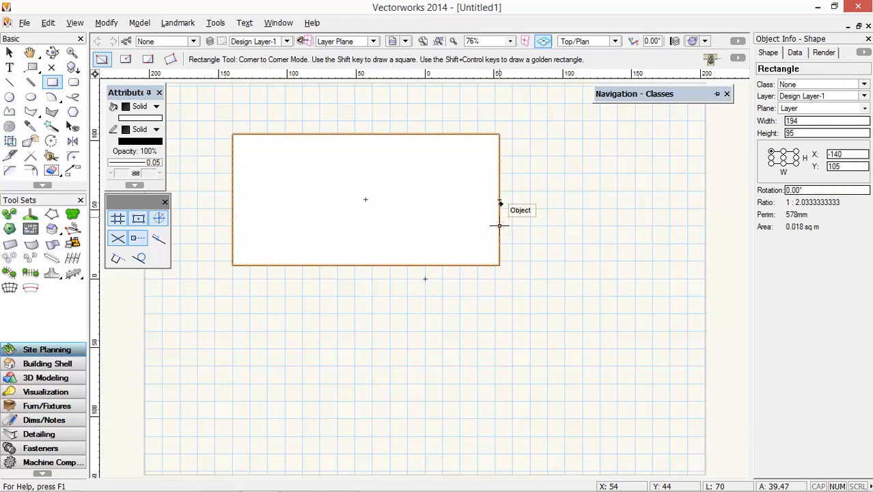
{"action": "mouse_move", "coordinate": [501, 199]}
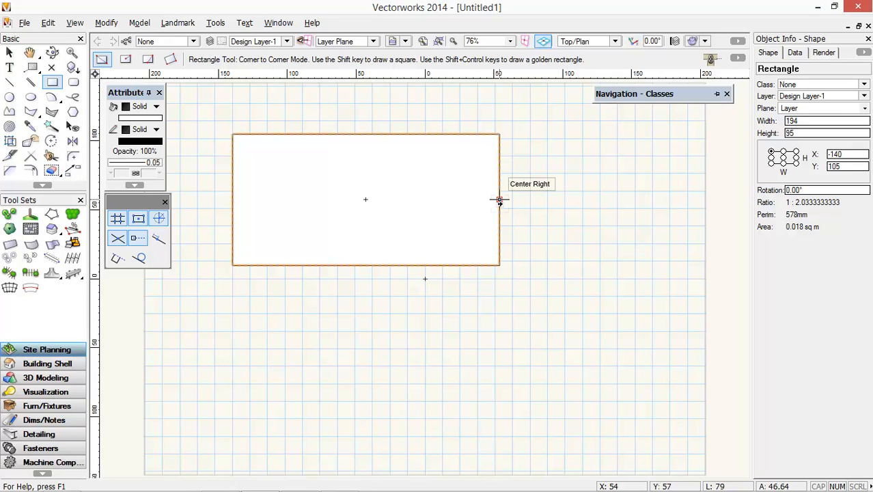
{"action": "mouse_move", "coordinate": [503, 200]}
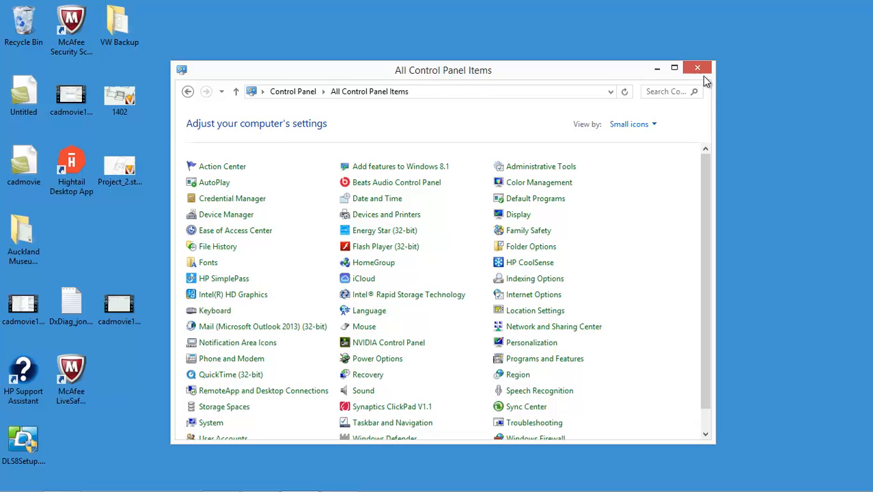
{"action": "left_click", "coordinate": [697, 68]}
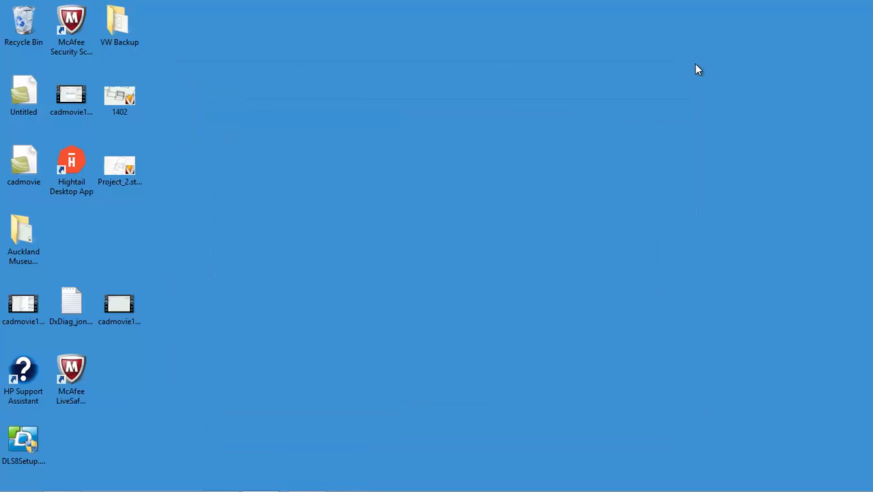
{"action": "mouse_move", "coordinate": [383, 153]}
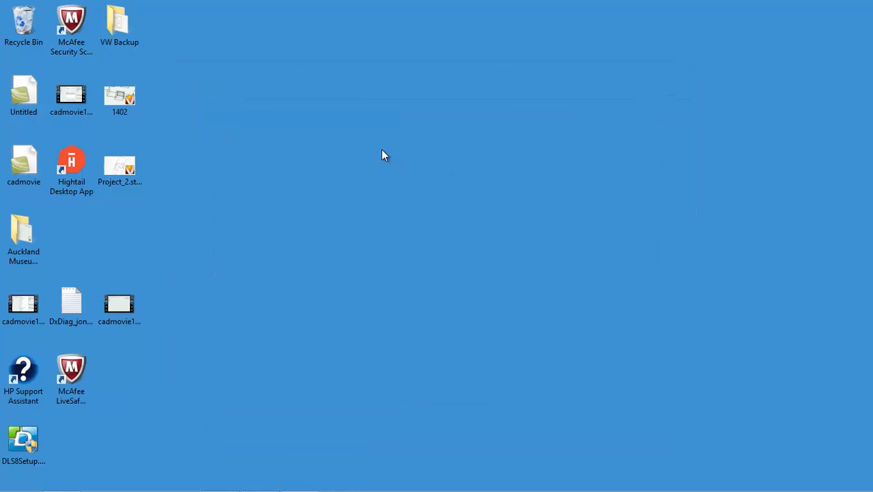
Reach All Control Panel Items from the desktop via Personalize
{"action": "right_click", "coordinate": [382, 153]}
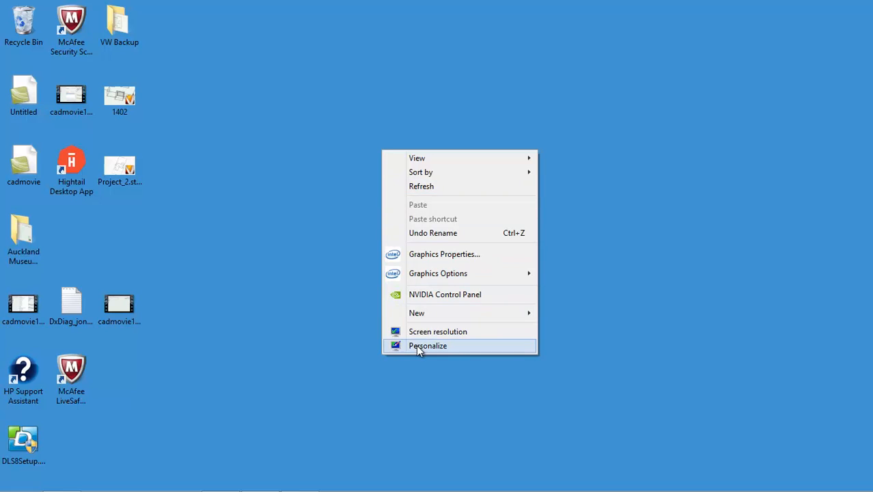
{"action": "left_click", "coordinate": [428, 344]}
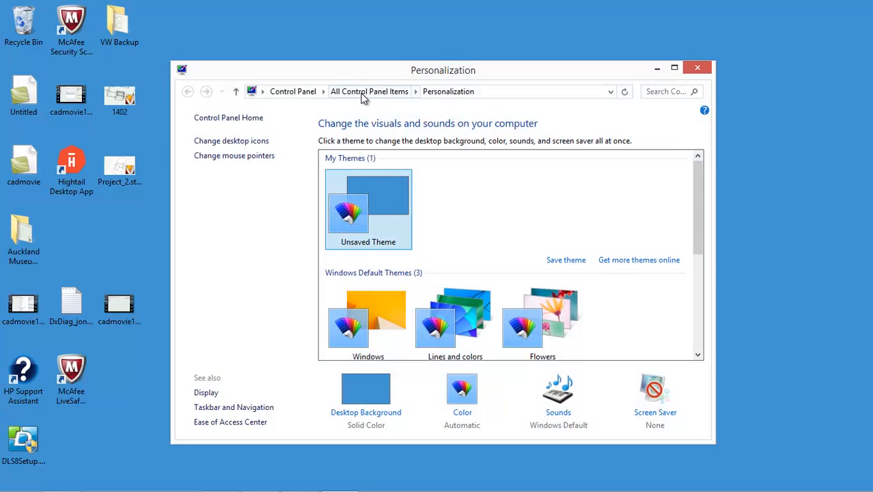
{"action": "mouse_move", "coordinate": [370, 90]}
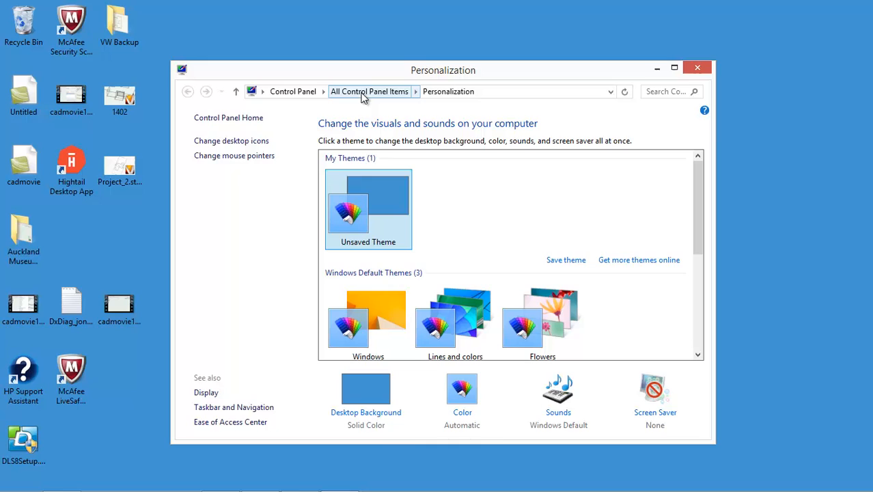
{"action": "left_click", "coordinate": [369, 90]}
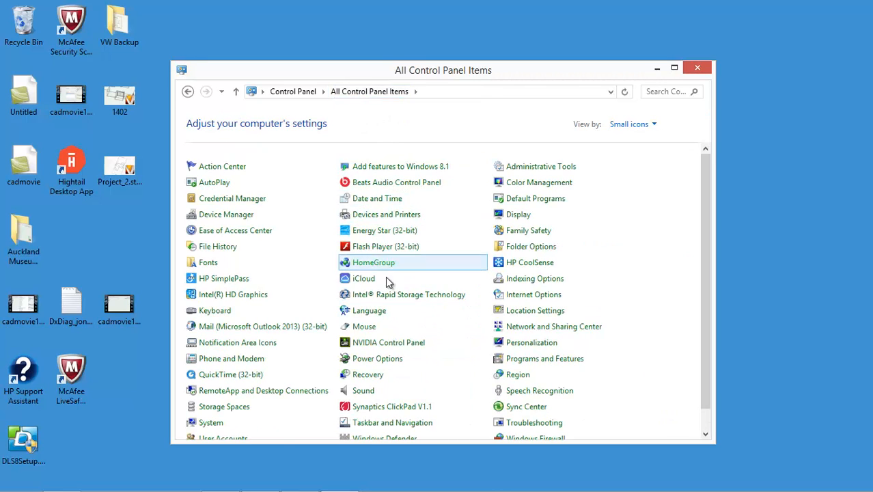
{"action": "mouse_move", "coordinate": [364, 325]}
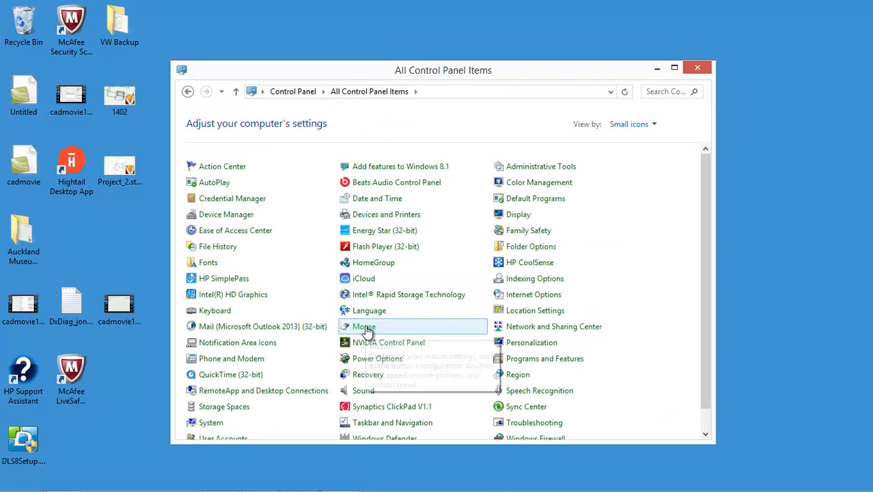
In Mouse Properties Pointer Options, drag the pointer speed slider toward Slow and apply it
{"action": "left_click", "coordinate": [363, 326]}
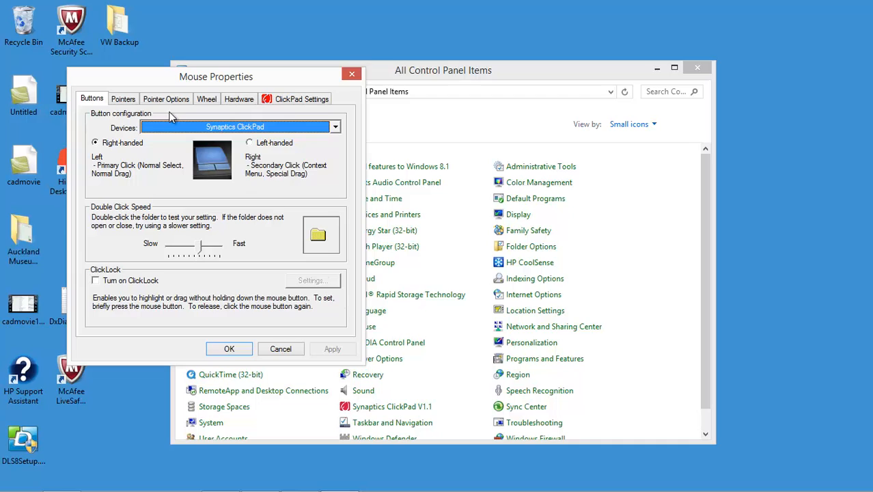
{"action": "left_click", "coordinate": [165, 98]}
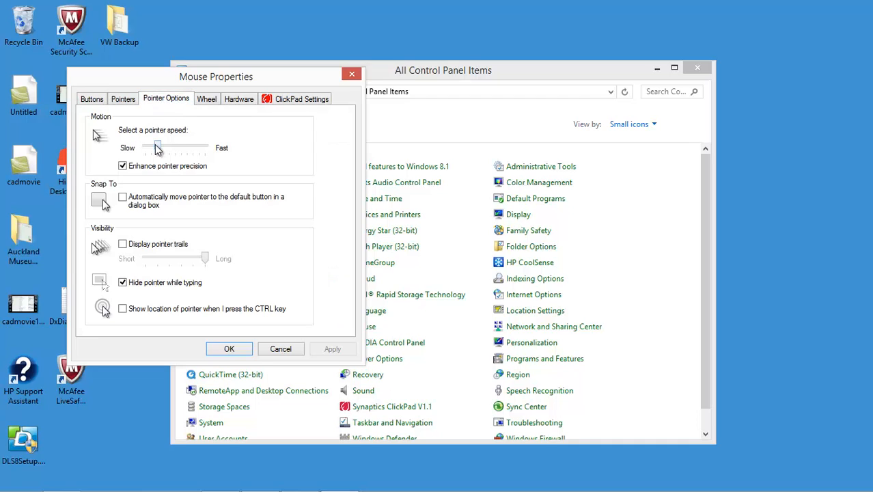
{"action": "left_click_drag", "start_coordinate": [157, 147], "coordinate": [188, 148]}
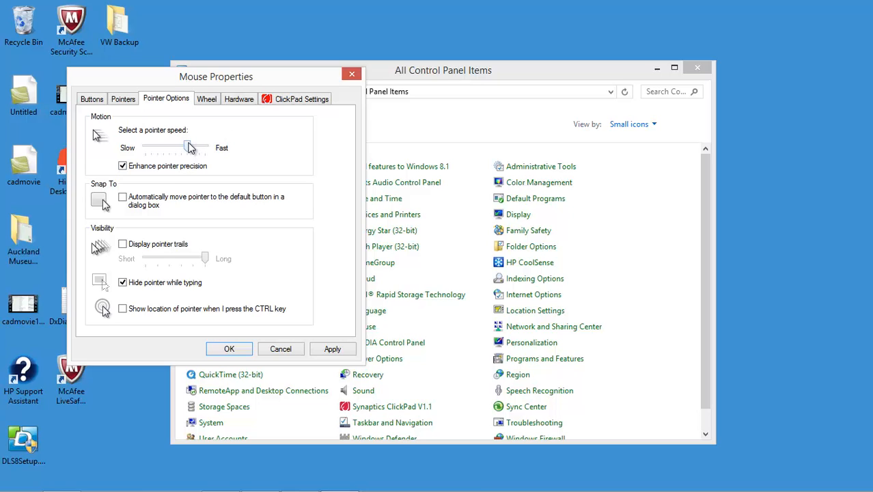
{"action": "left_click_drag", "start_coordinate": [188, 148], "coordinate": [151, 148]}
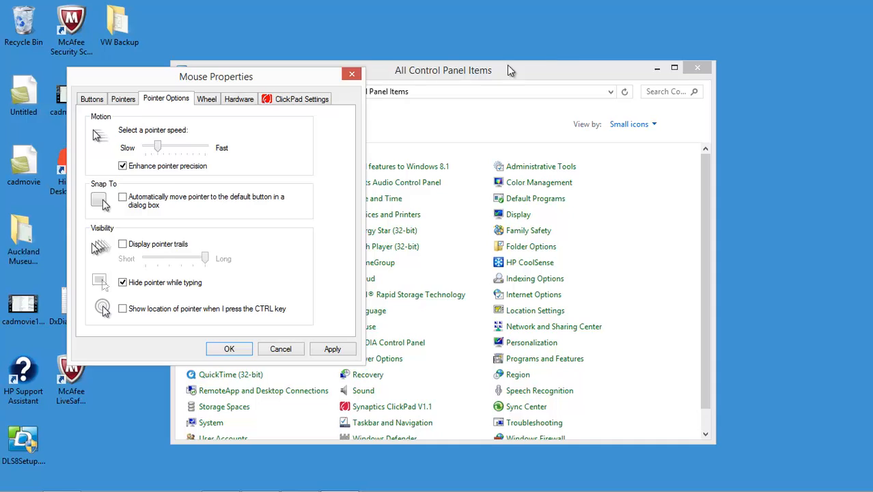
{"action": "mouse_move", "coordinate": [683, 61]}
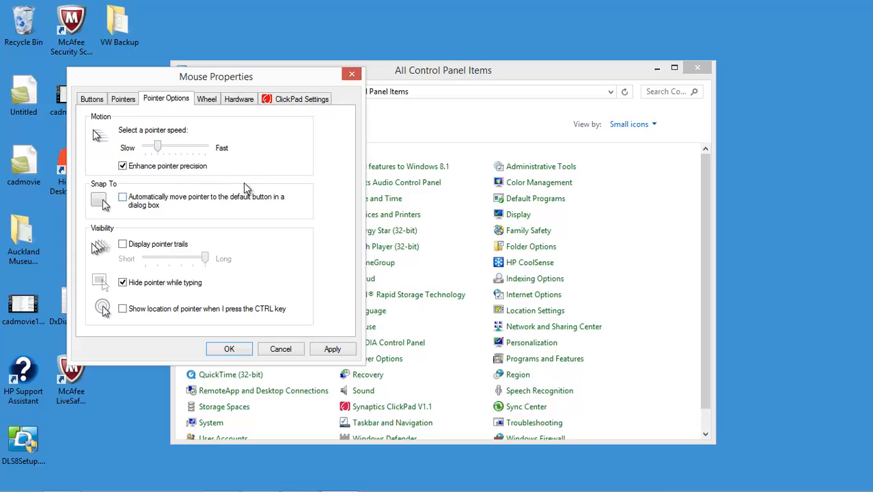
{"action": "left_click_drag", "start_coordinate": [157, 147], "coordinate": [150, 148]}
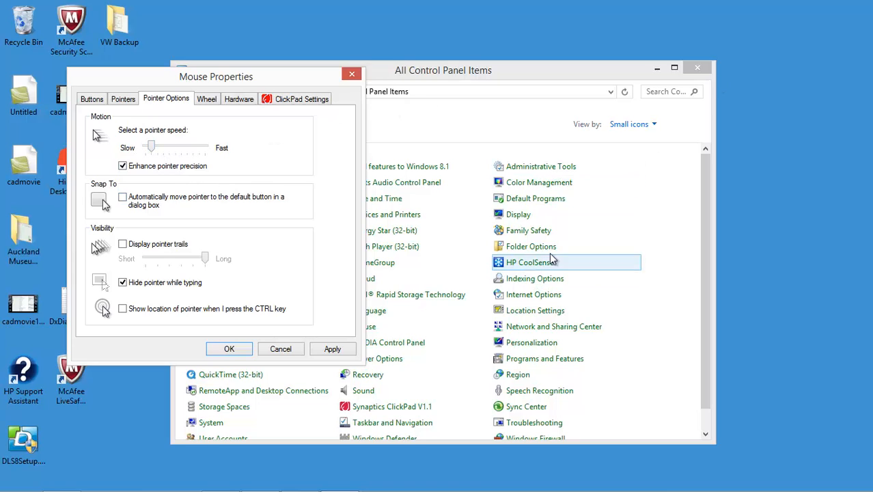
{"action": "mouse_move", "coordinate": [376, 110]}
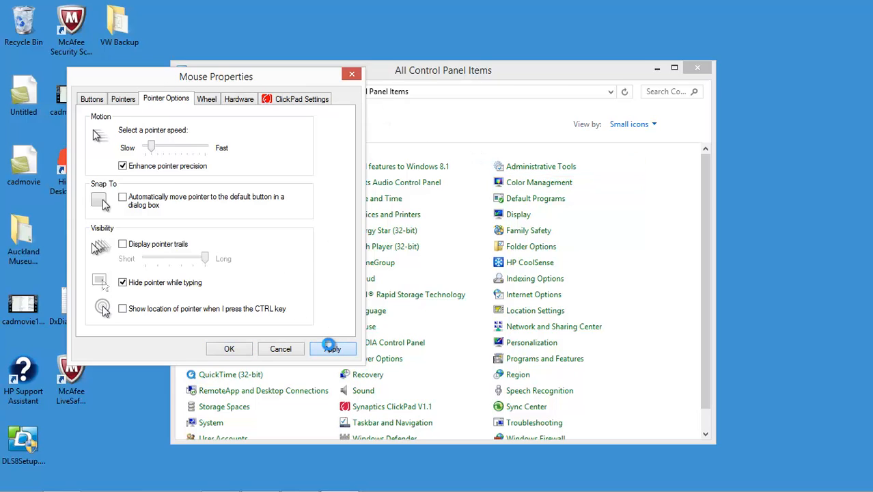
{"action": "left_click", "coordinate": [334, 349]}
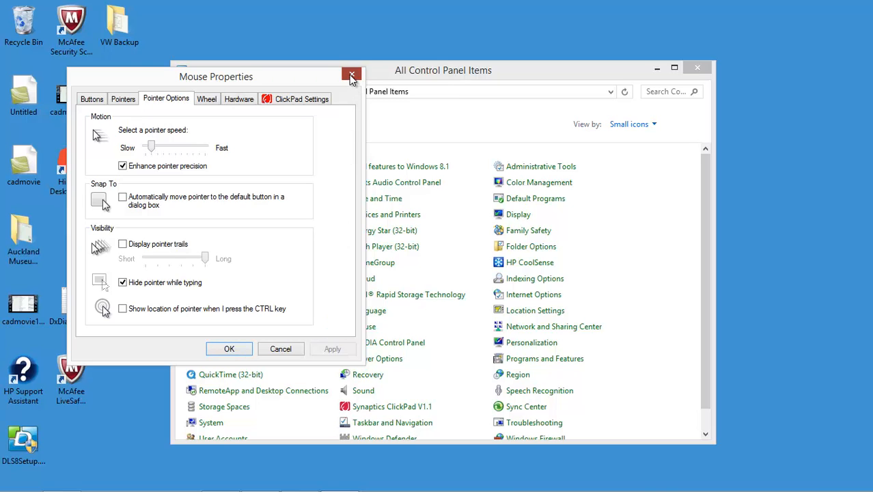
Close Mouse Properties and the All Control Panel Items window, returning to the desktop
{"action": "left_click", "coordinate": [352, 74]}
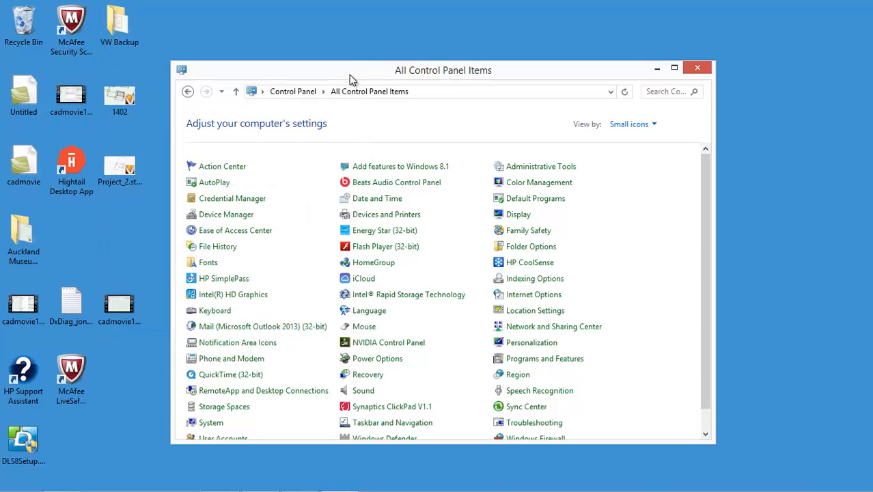
{"action": "left_click", "coordinate": [697, 68]}
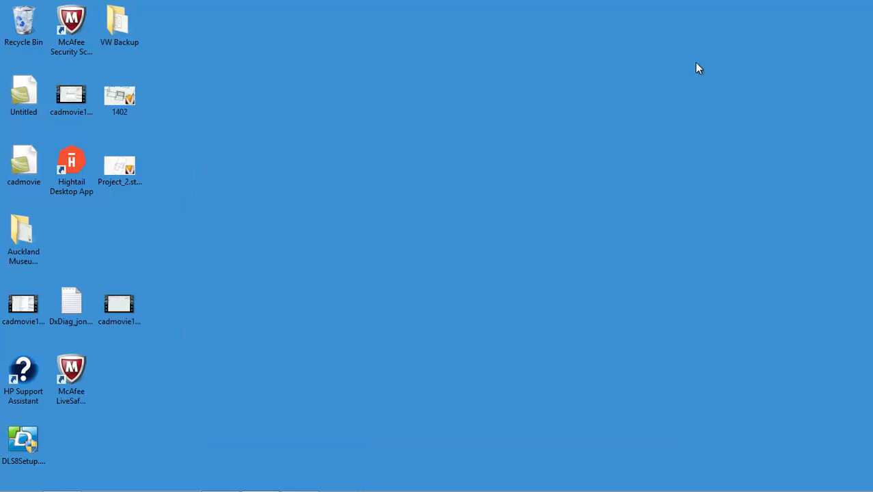
{"action": "mouse_move", "coordinate": [296, 352]}
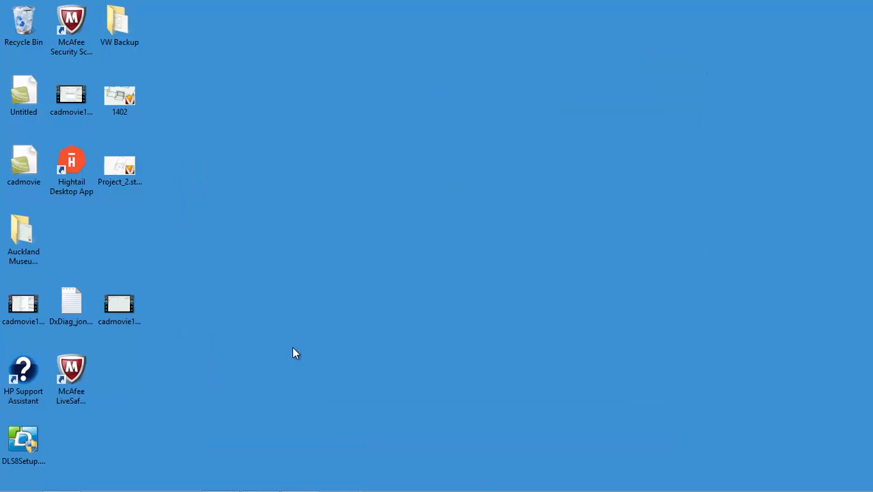
{"action": "right_click", "coordinate": [294, 352]}
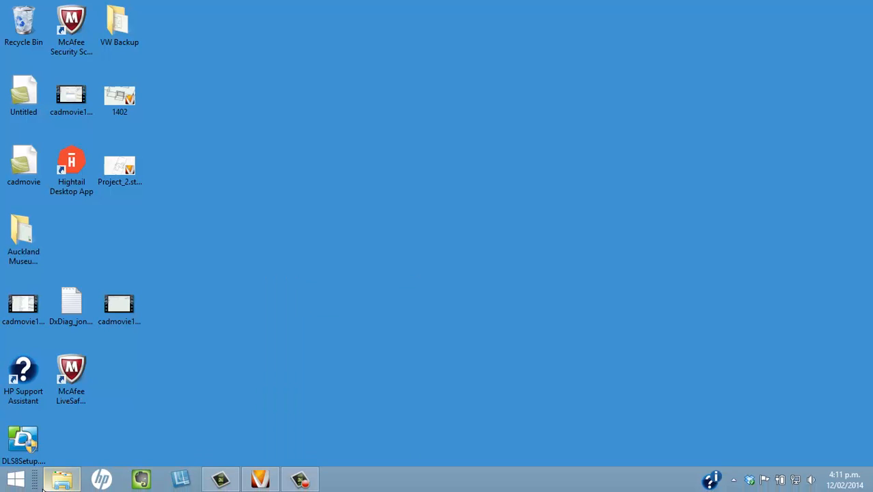
{"action": "left_click", "coordinate": [15, 479]}
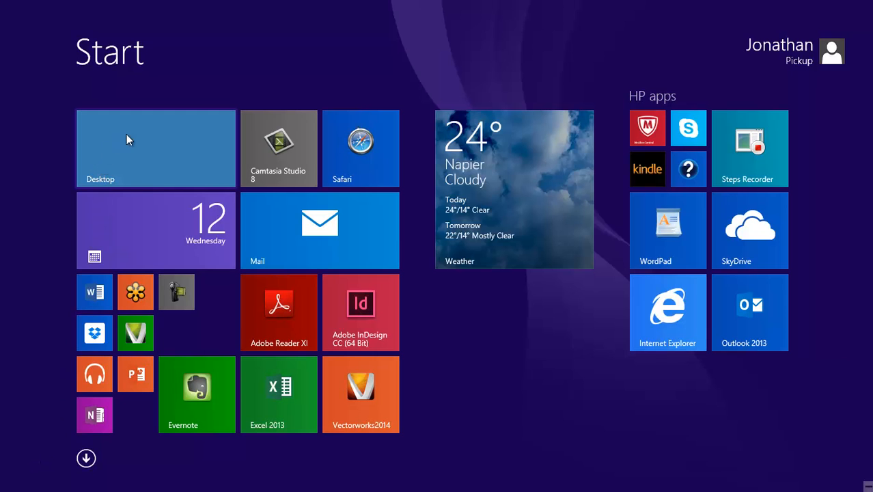
{"action": "left_click", "coordinate": [155, 148]}
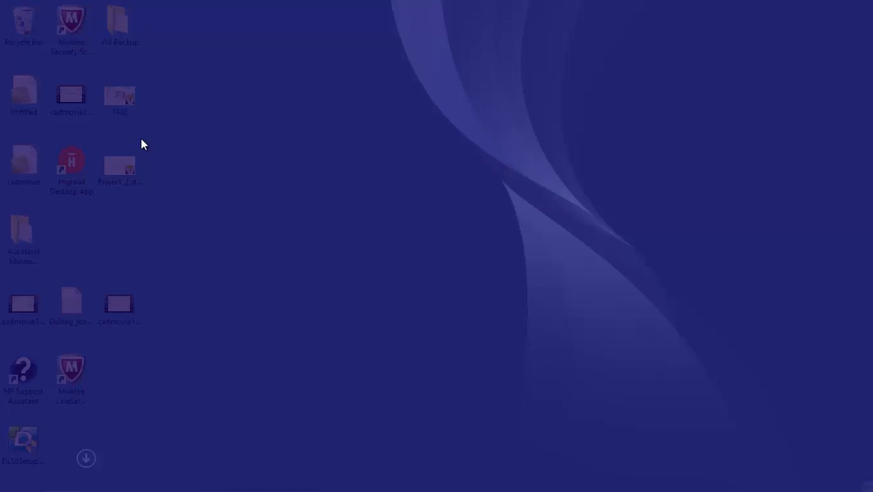